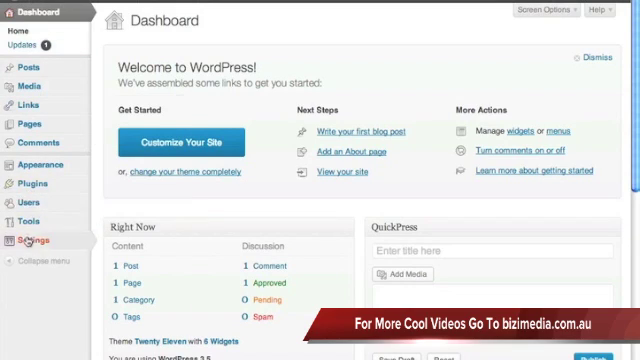
Step: Open the site's General Settings from the admin sidebar
left_click(32, 240)
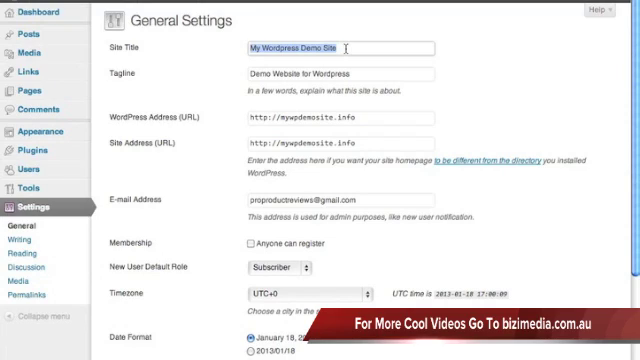
left_click(340, 48)
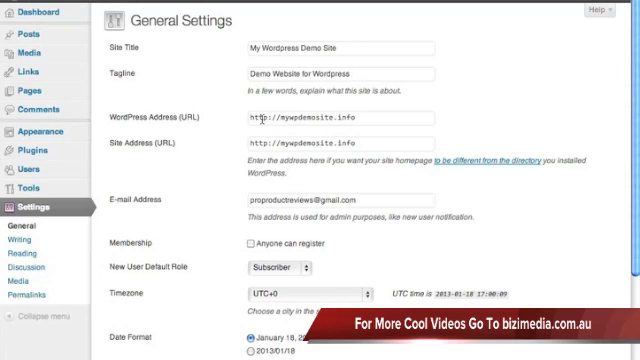
mouse_move(332, 132)
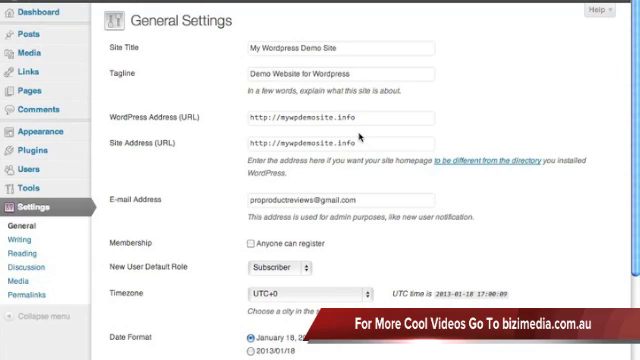
left_click(340, 144)
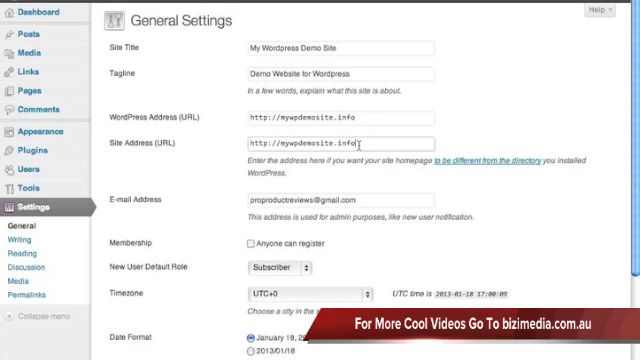
mouse_move(204, 120)
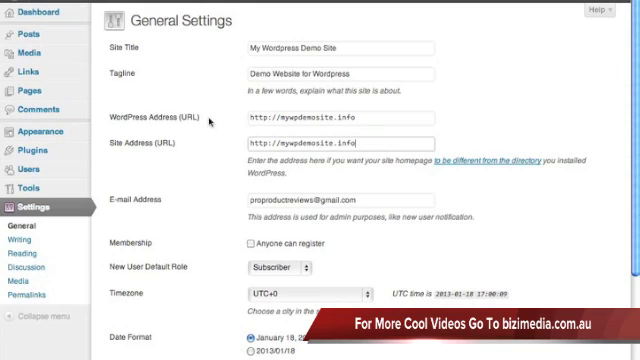
mouse_move(380, 144)
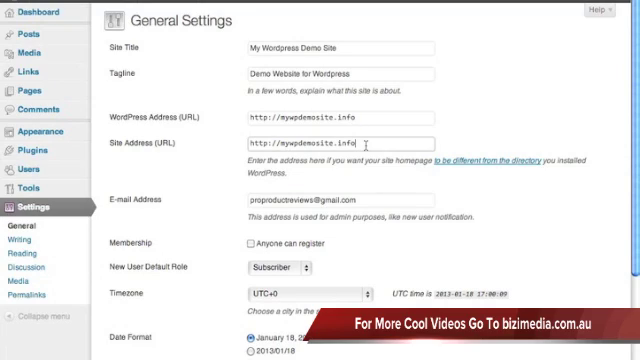
mouse_move(150, 120)
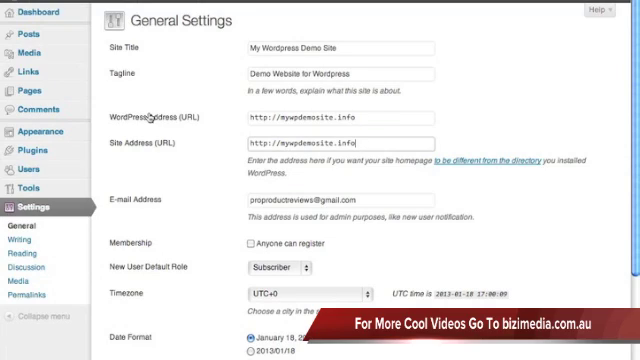
left_click(340, 114)
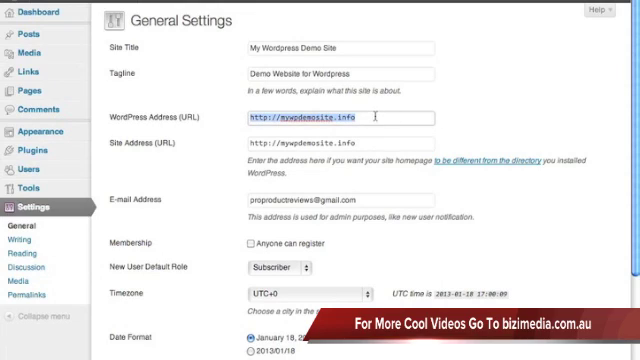
type("/b")
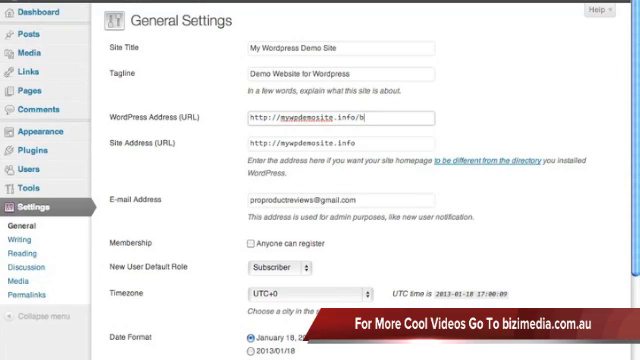
type("lo")
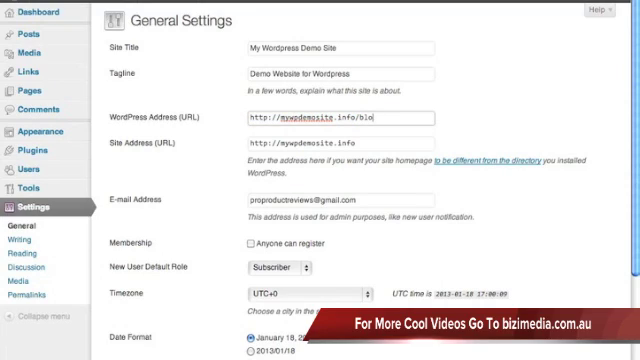
key("Backspace")
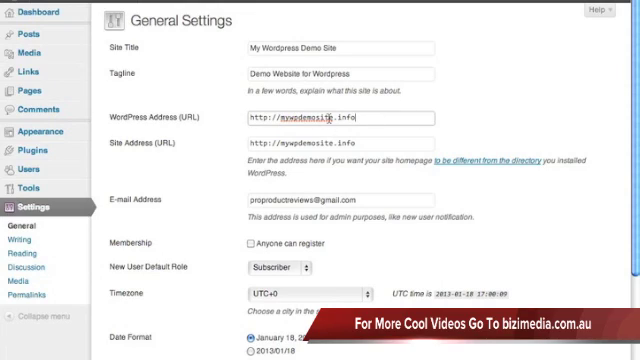
mouse_move(424, 188)
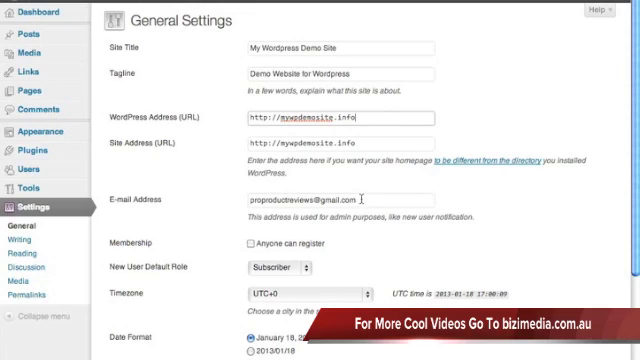
Step: Review the timezone, date and time format options and save the general settings
scroll("down", 3)
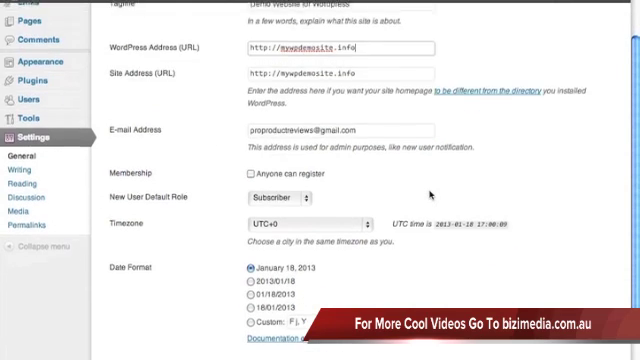
scroll("down", 3)
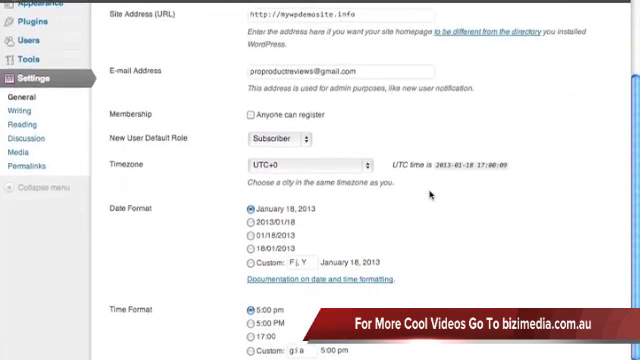
scroll("down", 3)
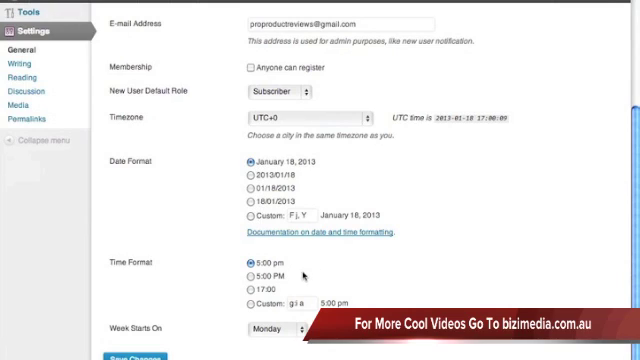
mouse_move(280, 272)
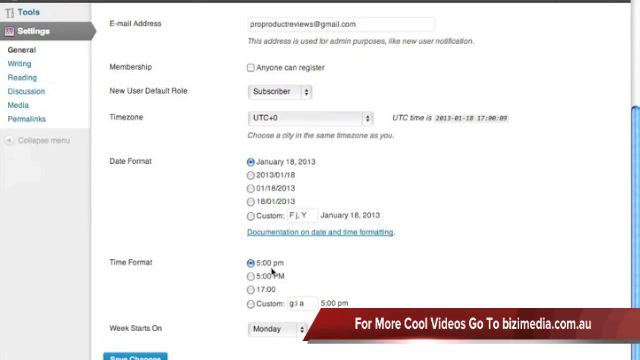
mouse_move(348, 114)
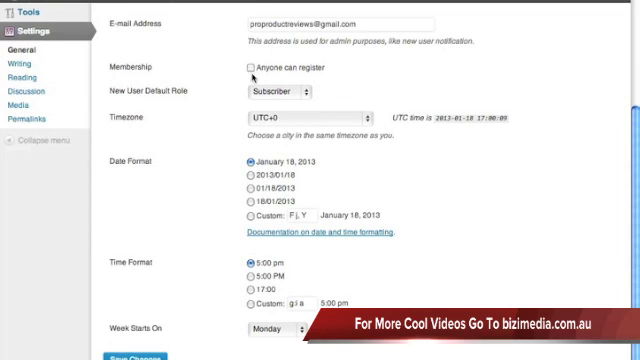
scroll("up", 3)
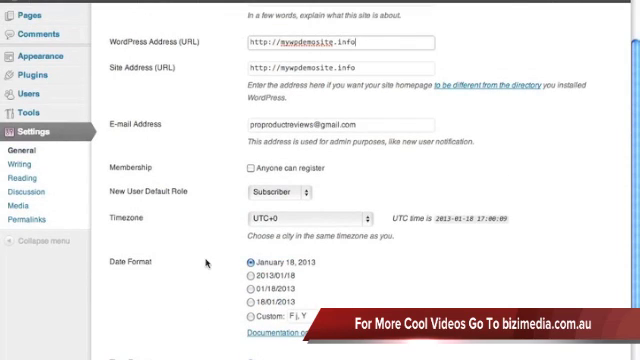
scroll("down", 3)
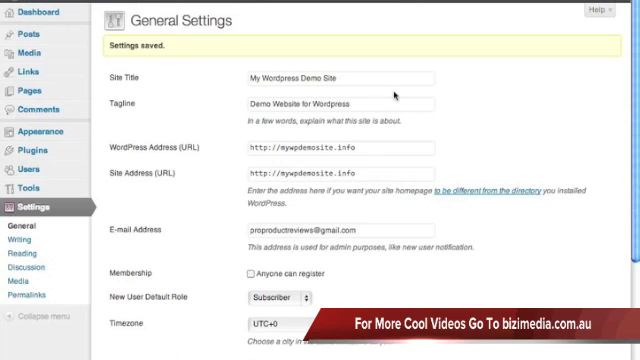
mouse_move(200, 48)
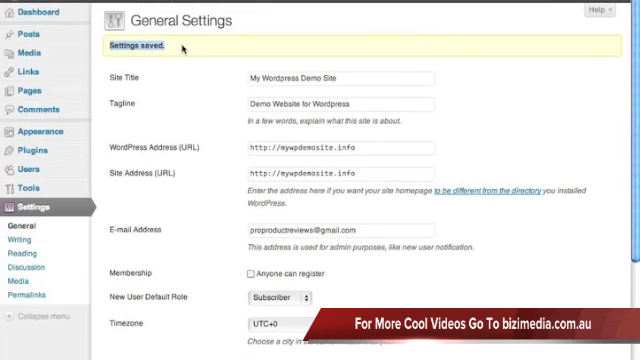
scroll("down", 3)
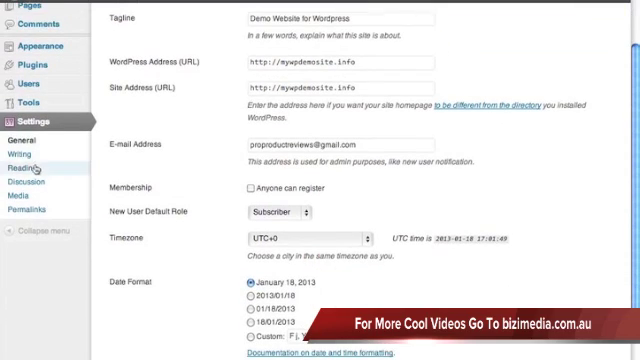
Step: Open the Writing Settings page and look over its formatting and default category options
left_click(28, 156)
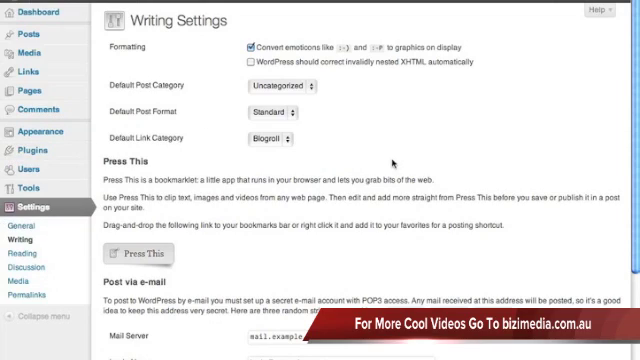
mouse_move(252, 16)
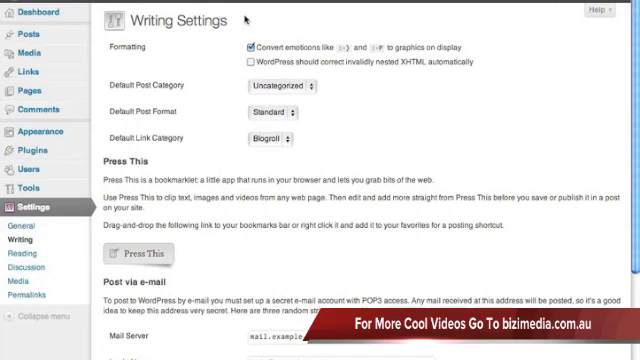
scroll("down", 3)
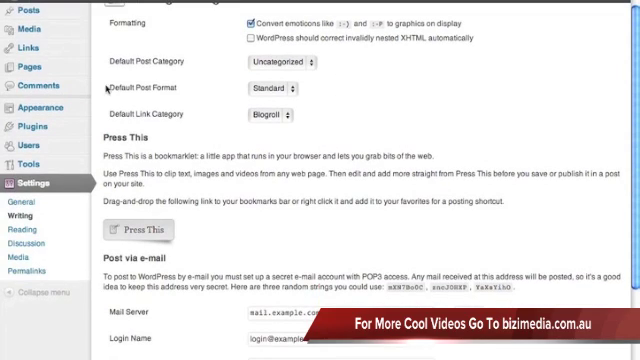
mouse_move(352, 150)
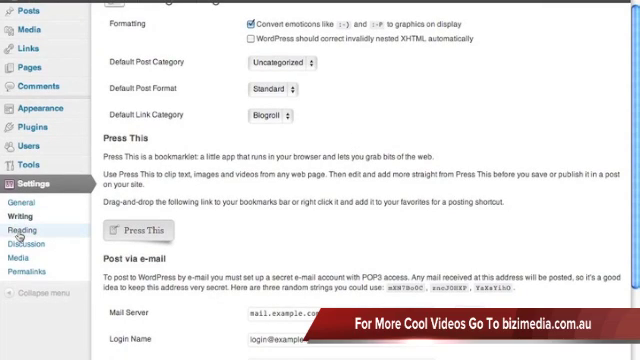
Step: In Reading Settings, set the front page to a static page using Sample Page
left_click(40, 230)
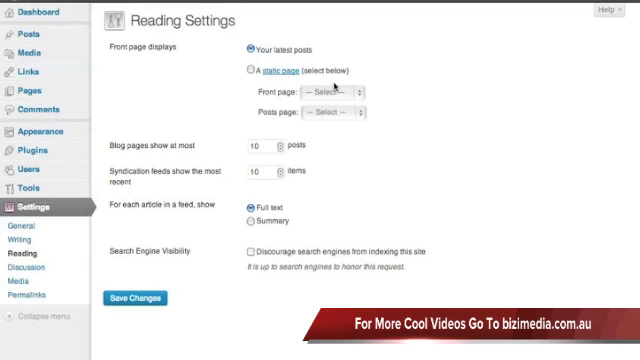
mouse_move(118, 50)
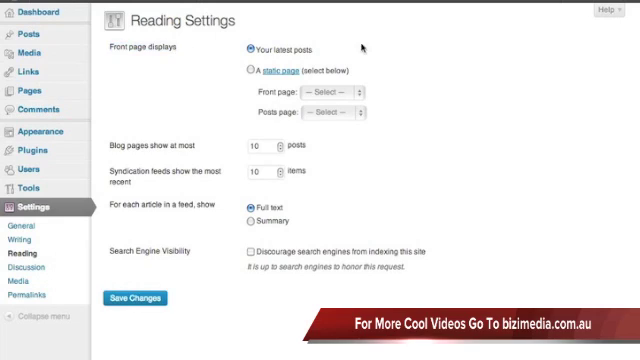
mouse_move(244, 82)
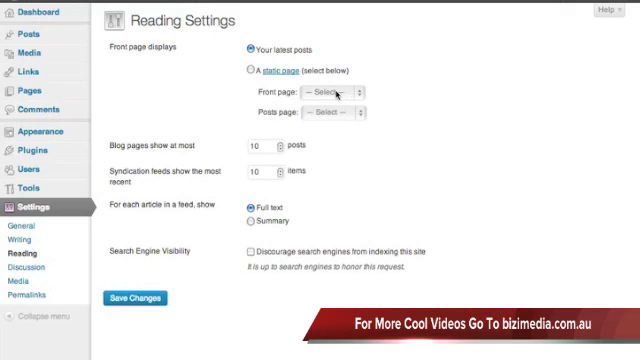
left_click(252, 68)
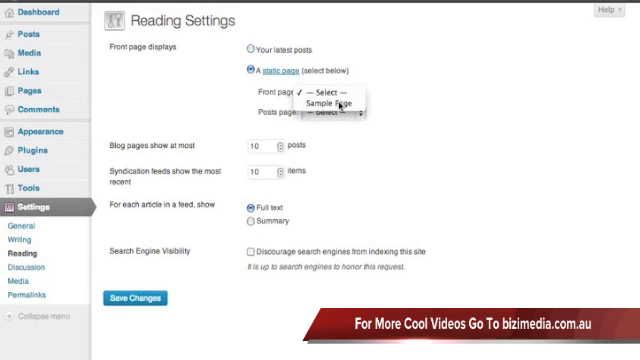
left_click(334, 104)
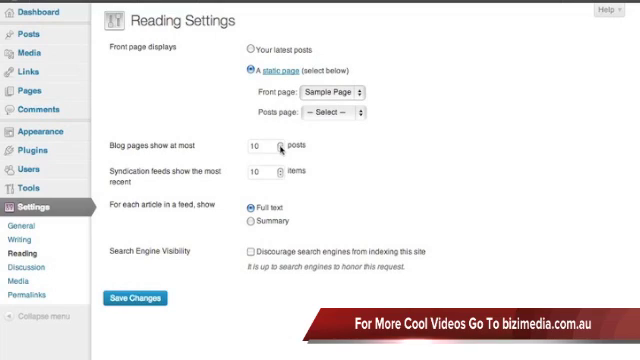
mouse_move(200, 252)
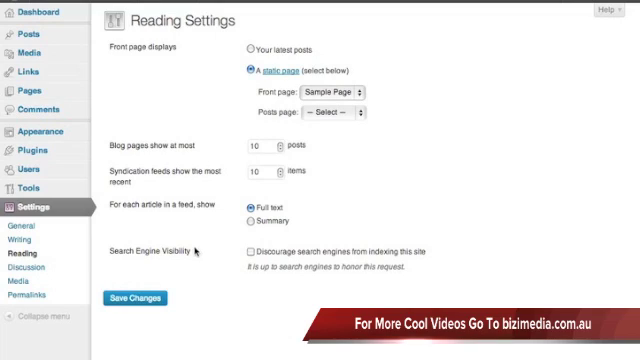
mouse_move(150, 204)
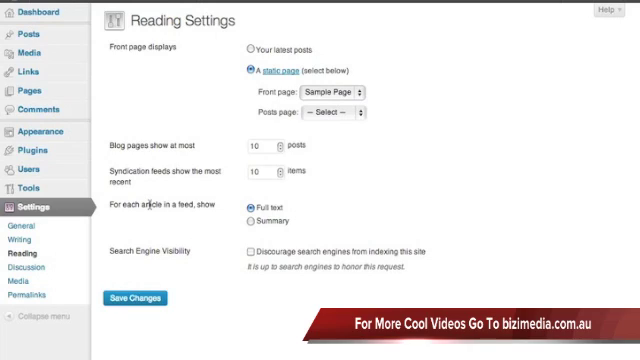
mouse_move(228, 210)
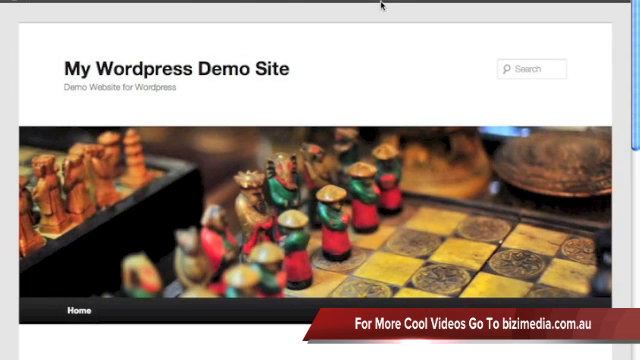
Step: Scroll through the live site's front page to check the Sample Page content appears
scroll("down", 3)
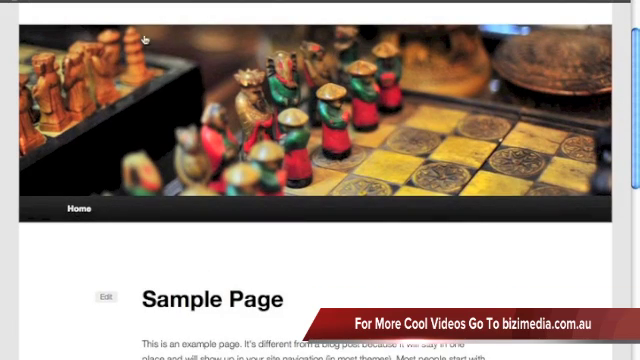
scroll("up", 3)
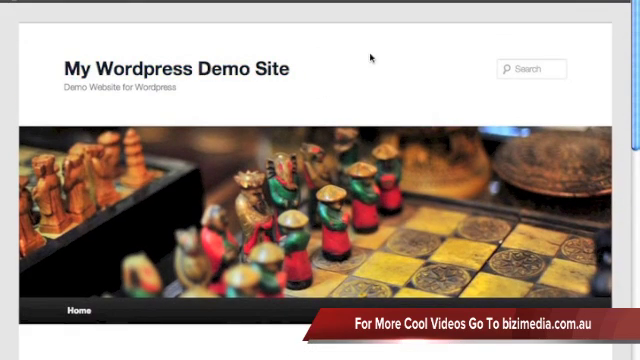
scroll("down", 3)
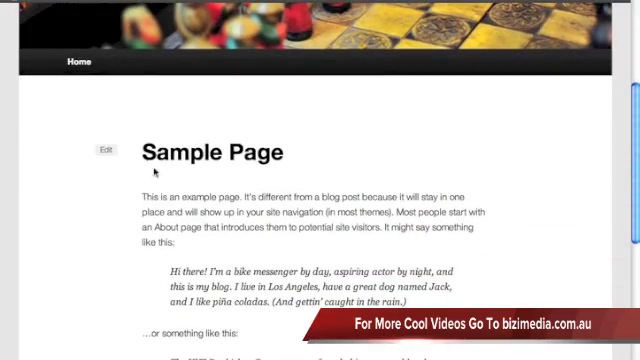
scroll("down", 3)
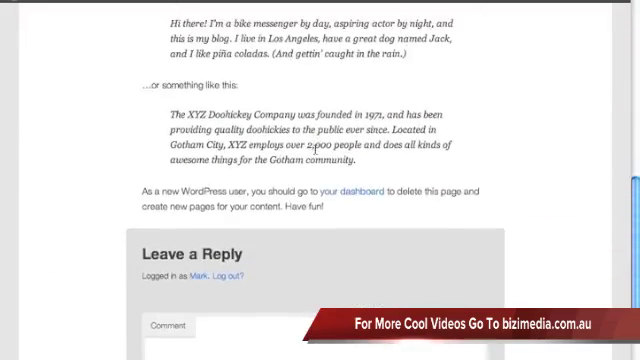
scroll("up", 3)
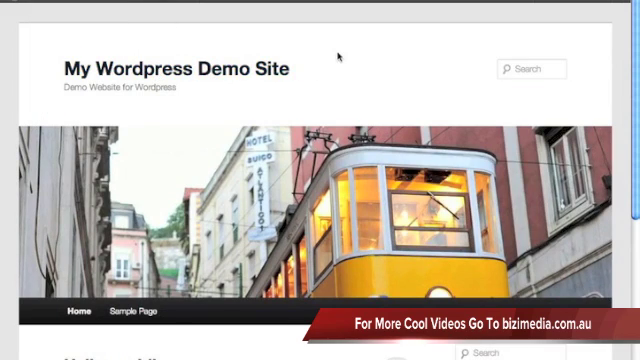
Step: Scroll the reloaded home page to see the 'Hello world!' post listed again
scroll("down", 3)
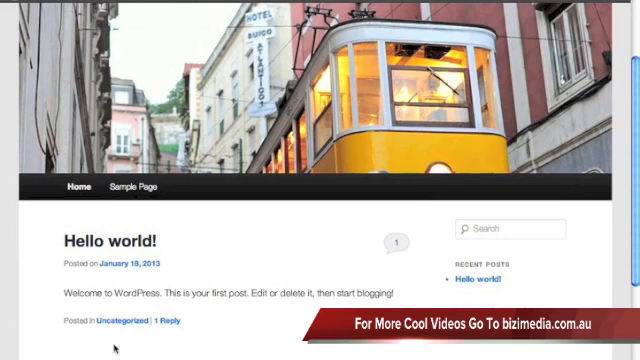
Step: Scroll the Hello world post on the live site before returning to Reading Settings
scroll("down", 3)
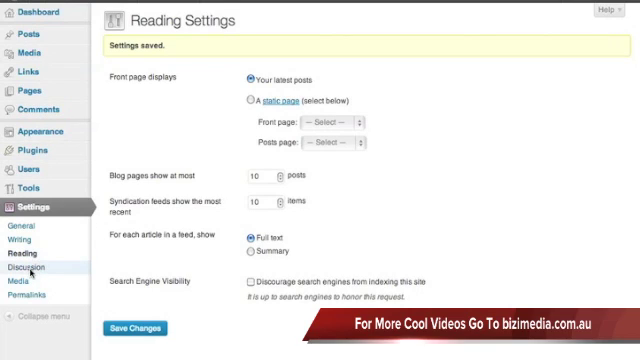
Step: Open the Discussion Settings page from the admin sidebar
left_click(36, 268)
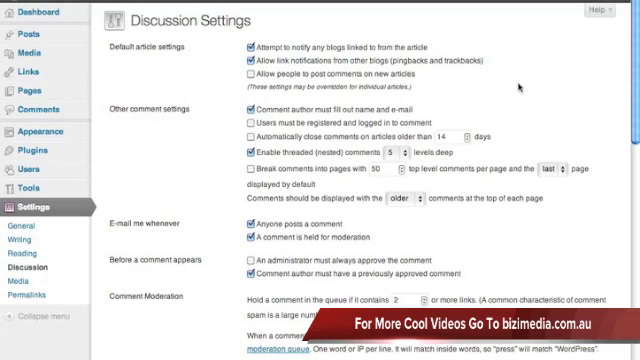
mouse_move(180, 144)
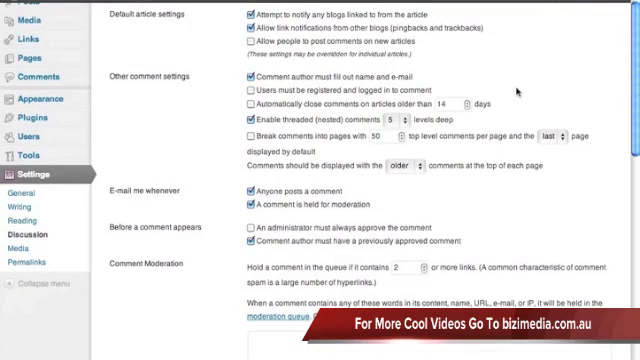
Step: Untick e-mails for 'Anyone posts a comment' and 'A comment is held for moderation', then review the Avatars section
scroll("down", 3)
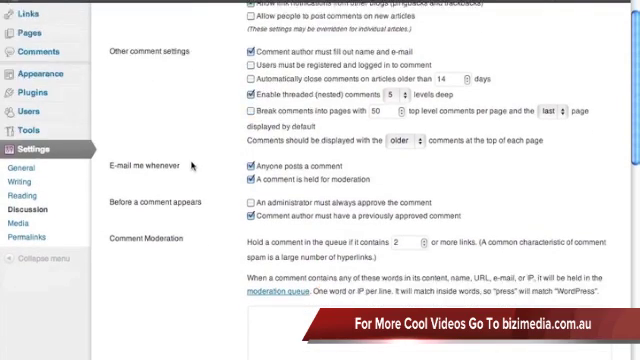
scroll("down", 3)
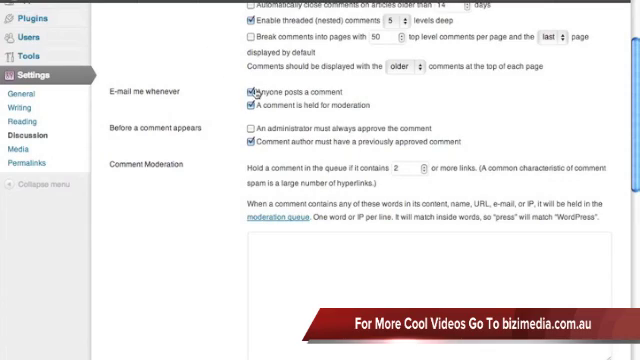
left_click(248, 92)
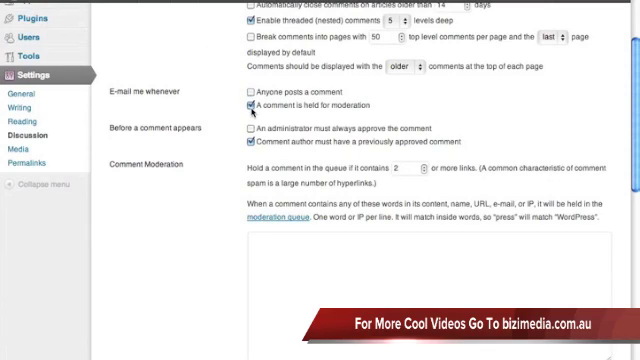
left_click(248, 106)
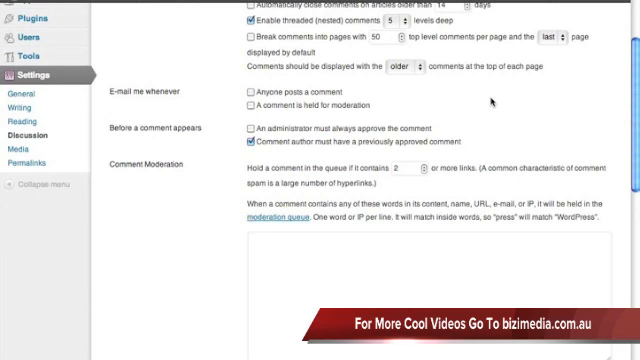
scroll("down", 3)
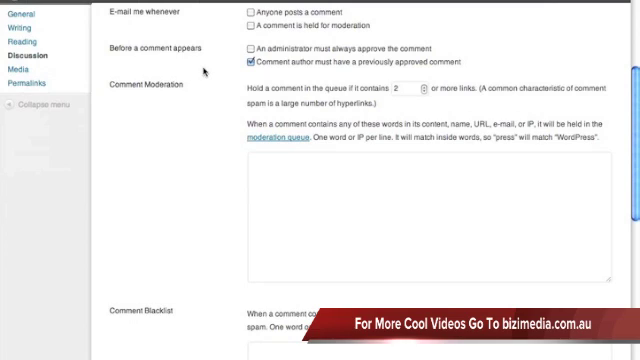
scroll("down", 3)
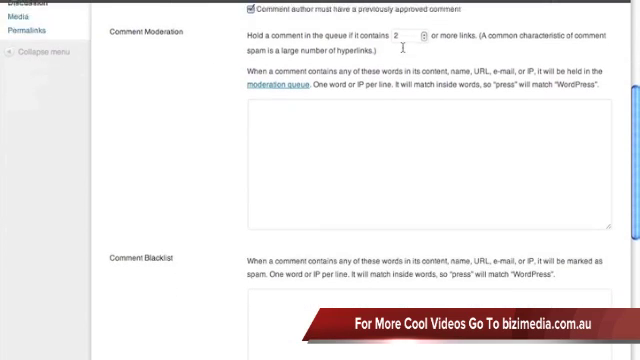
scroll("down", 3)
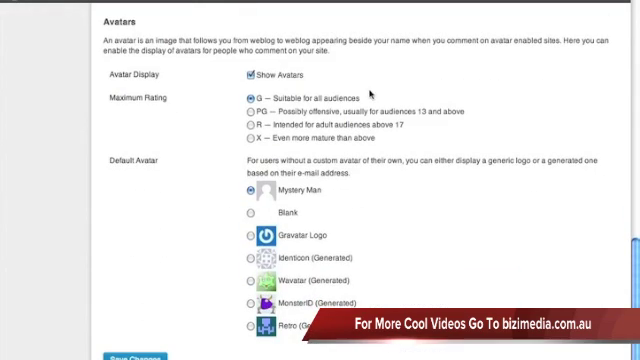
mouse_move(288, 148)
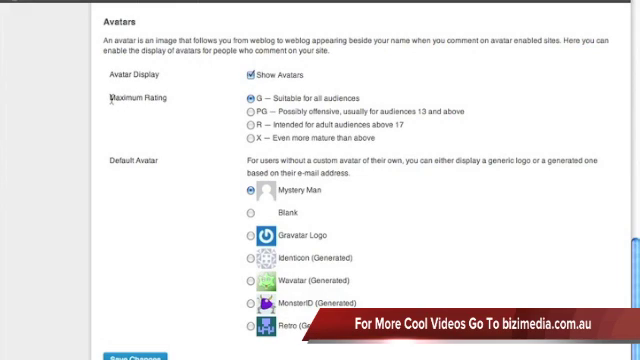
mouse_move(410, 92)
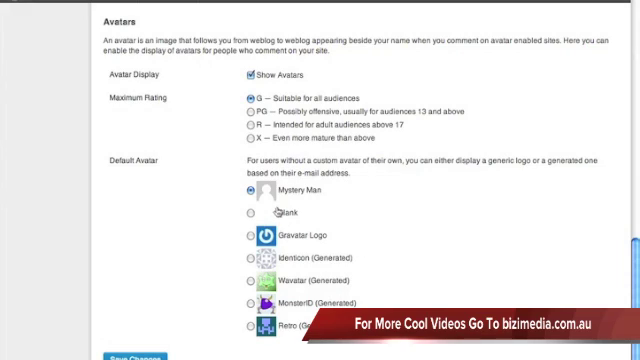
Step: Select Mystery Man as the default avatar in the Discussion settings
left_click(248, 304)
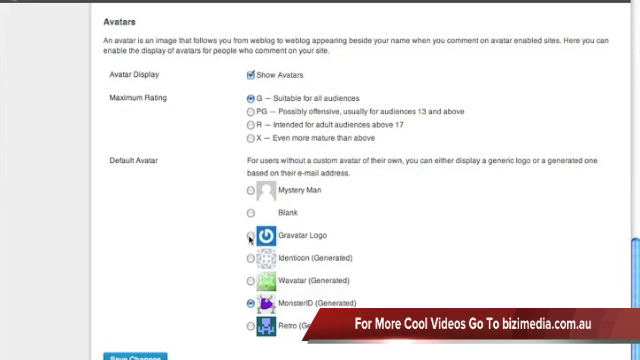
left_click(250, 192)
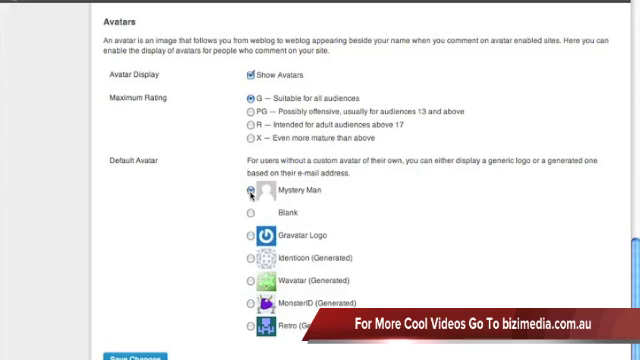
scroll("up", 3)
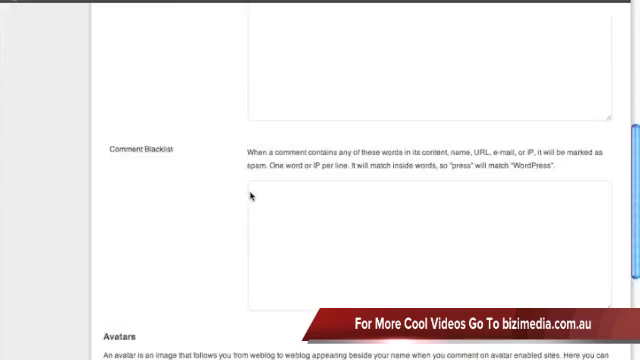
scroll("down", 3)
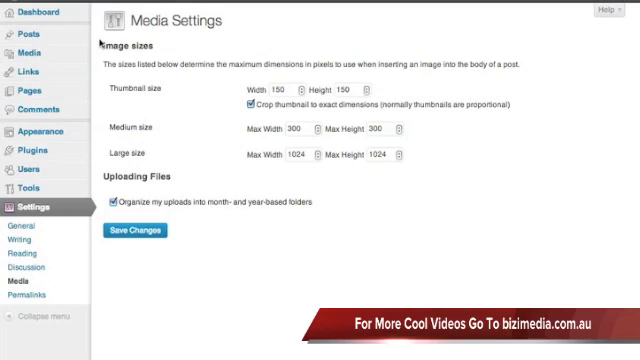
mouse_move(240, 76)
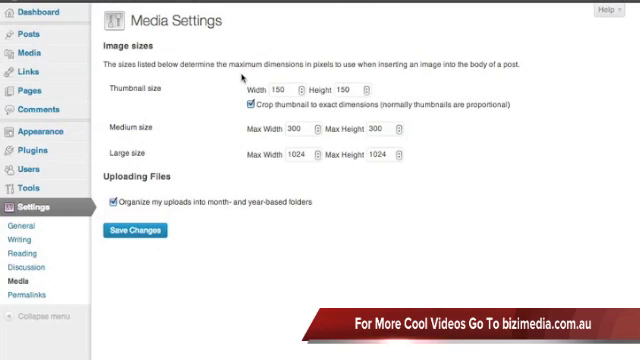
mouse_move(180, 96)
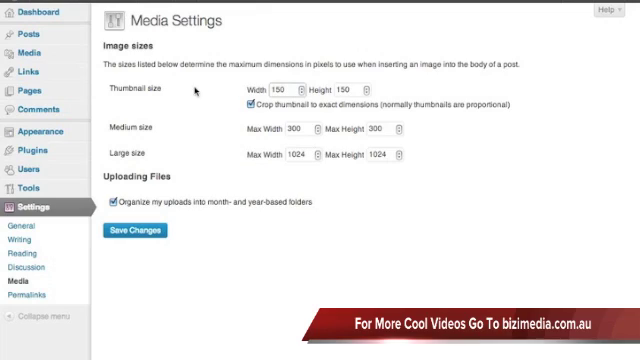
mouse_move(176, 192)
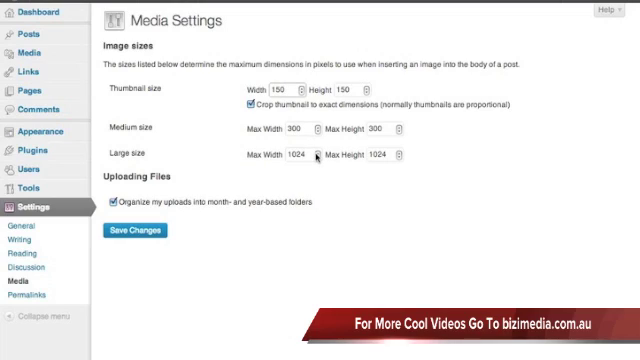
mouse_move(284, 176)
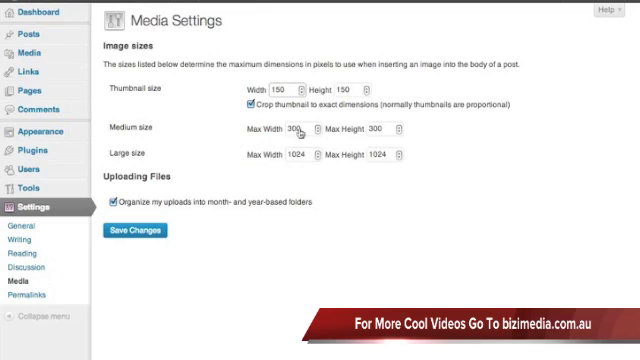
mouse_move(270, 220)
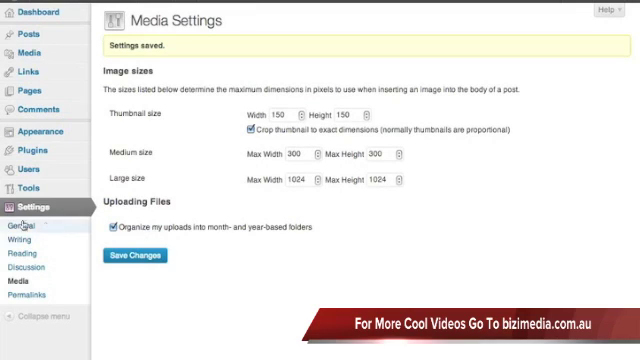
Step: Go to the Permalink Settings page from the Settings sidebar
left_click(28, 296)
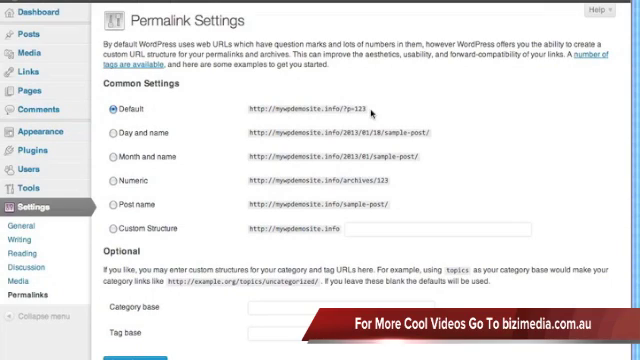
mouse_move(448, 126)
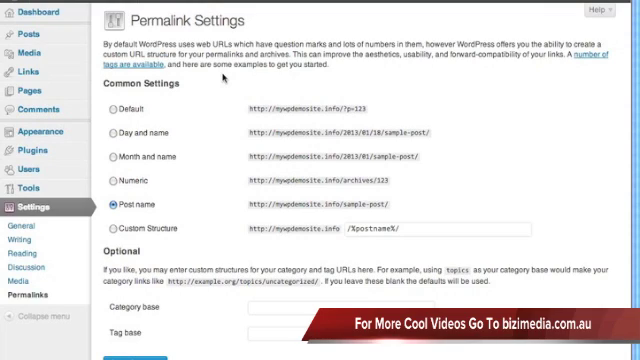
mouse_move(118, 264)
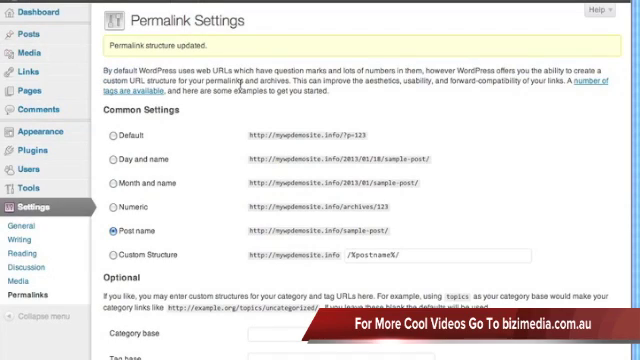
Step: Bring up the Posts list showing 'Hello world!' after saving the Post name structure
left_click(16, 36)
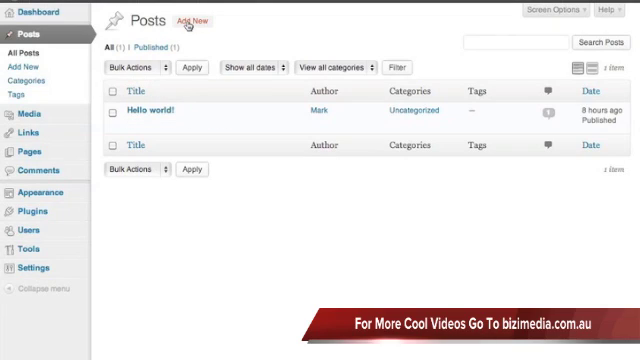
Step: Publish a new post titled 'new post' with permalink ending in new-post and view it on the site
left_click(192, 20)
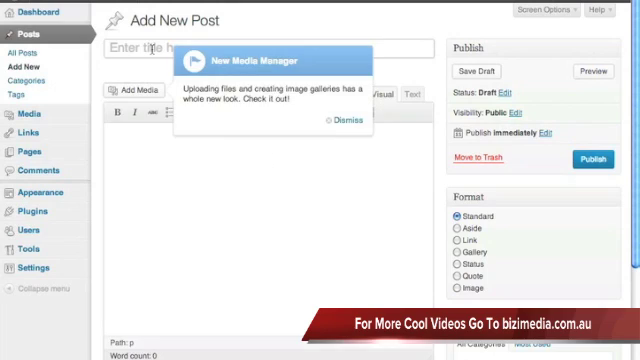
type("new pos")
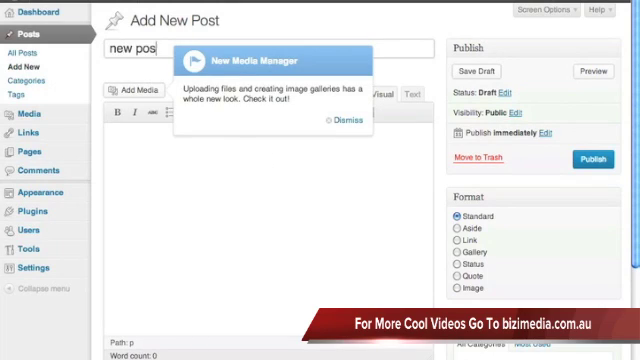
left_click(346, 124)
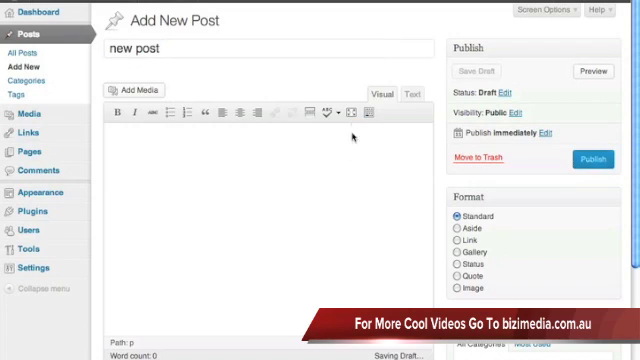
left_click(594, 160)
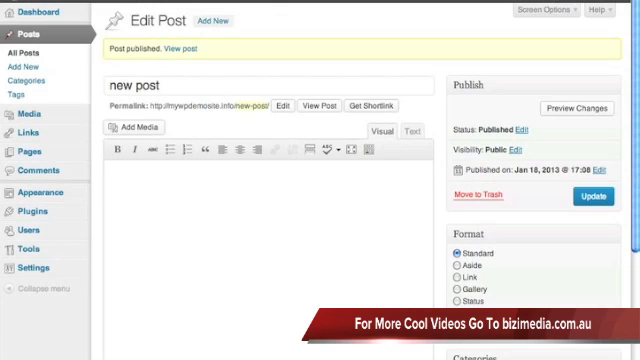
left_click(192, 48)
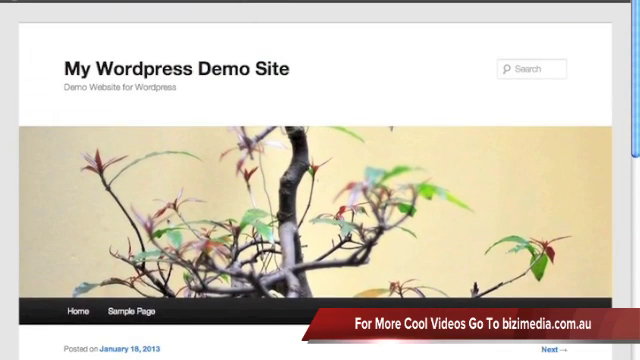
Step: View the live site homepage listing 'new post' above 'Hello world!' in recent posts
scroll("down", 3)
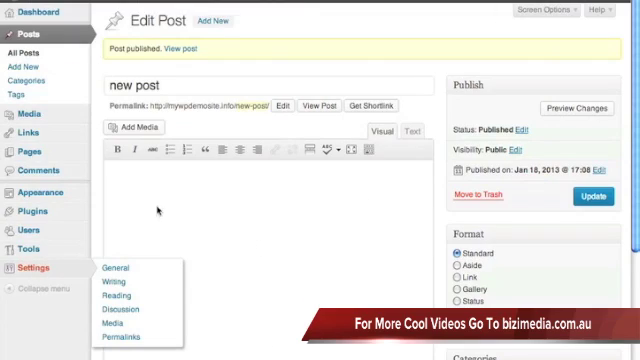
left_click(116, 268)
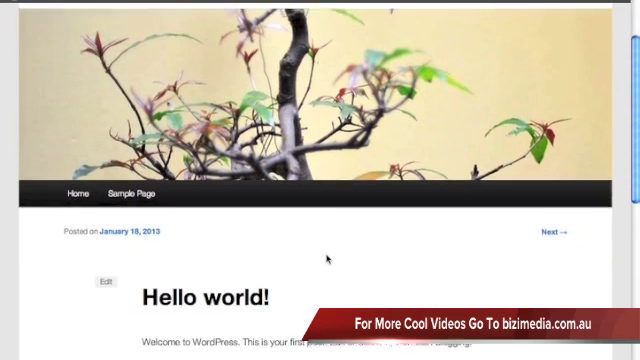
scroll("down", 3)
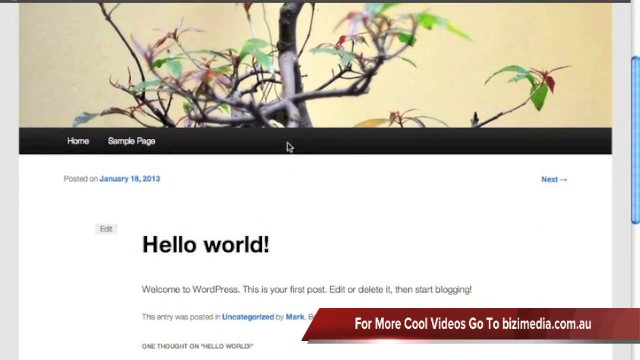
scroll("up", 3)
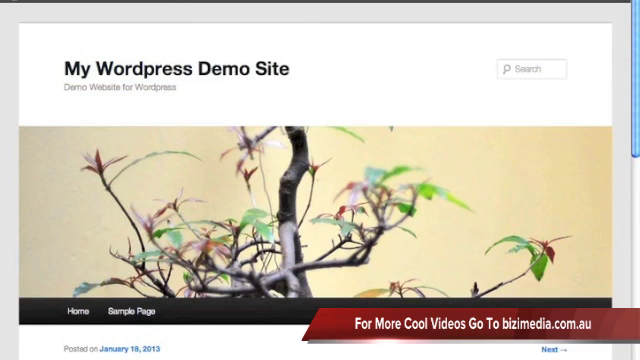
scroll("down", 3)
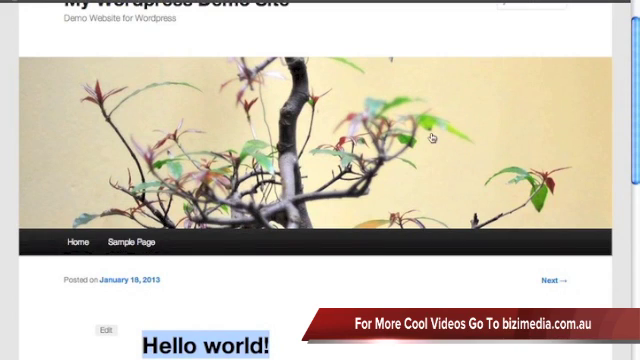
scroll("down", 3)
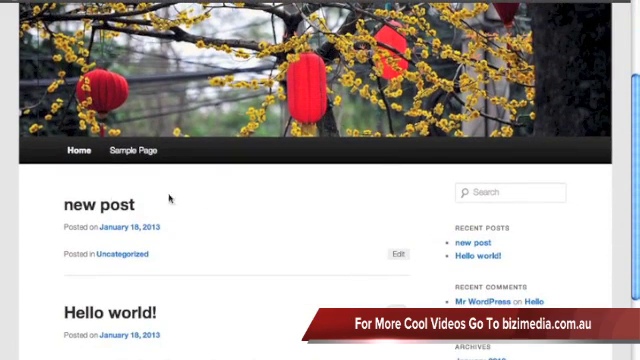
mouse_move(96, 204)
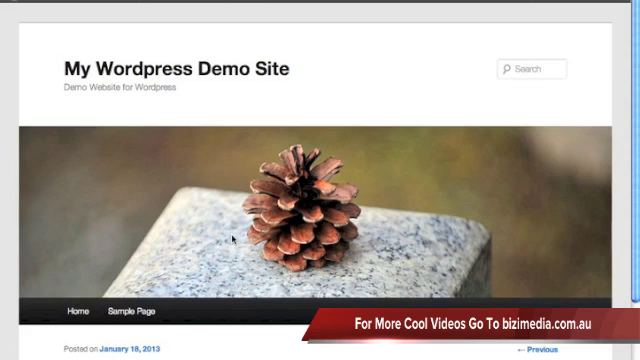
mouse_move(176, 8)
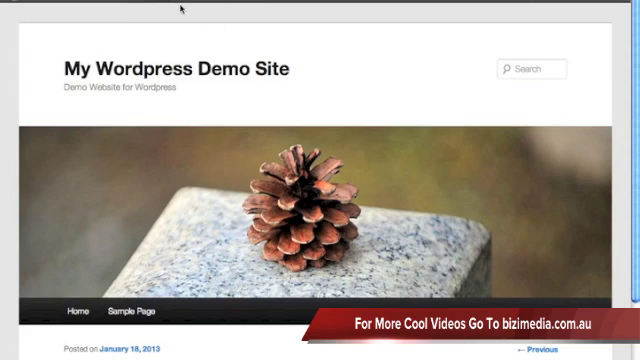